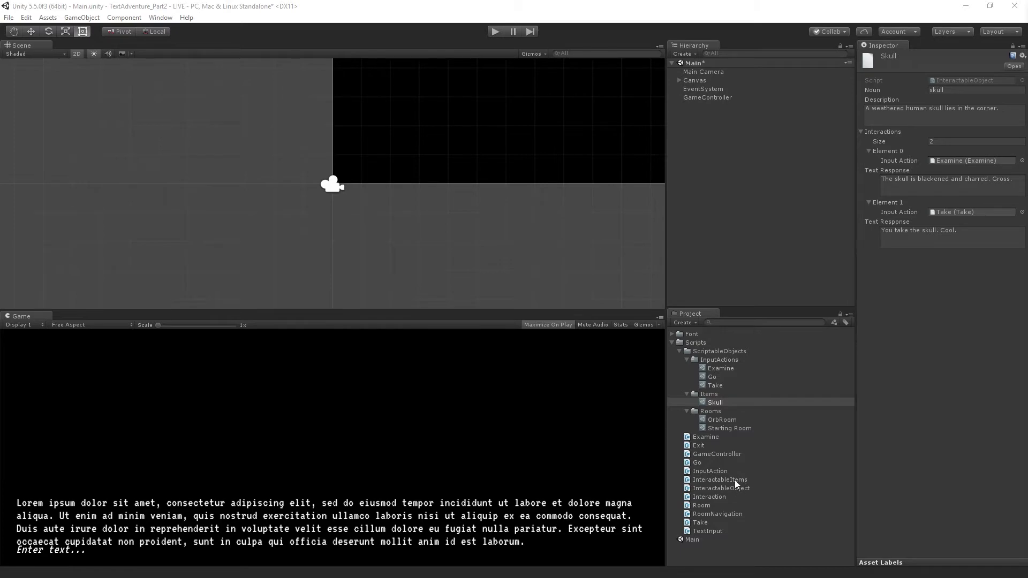
Step: Open the InteractableItems script from the Project window in MonoDevelop
click(719, 480)
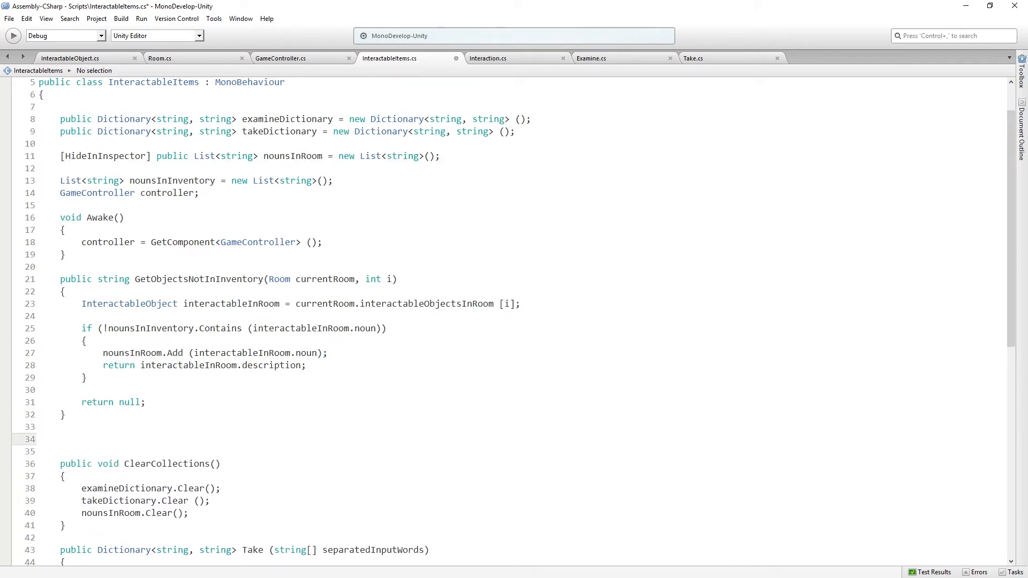
Step: Write public void DisplayInventory() logging "You look in your backpack, inside you have: " via controller.LogStringWithReturn
text(public)
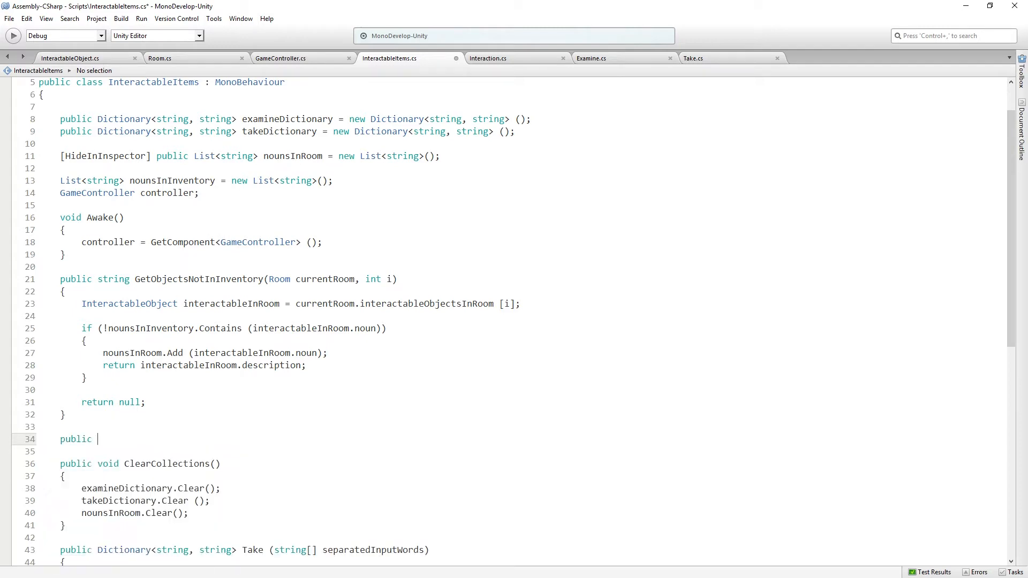
scroll(down, 3)
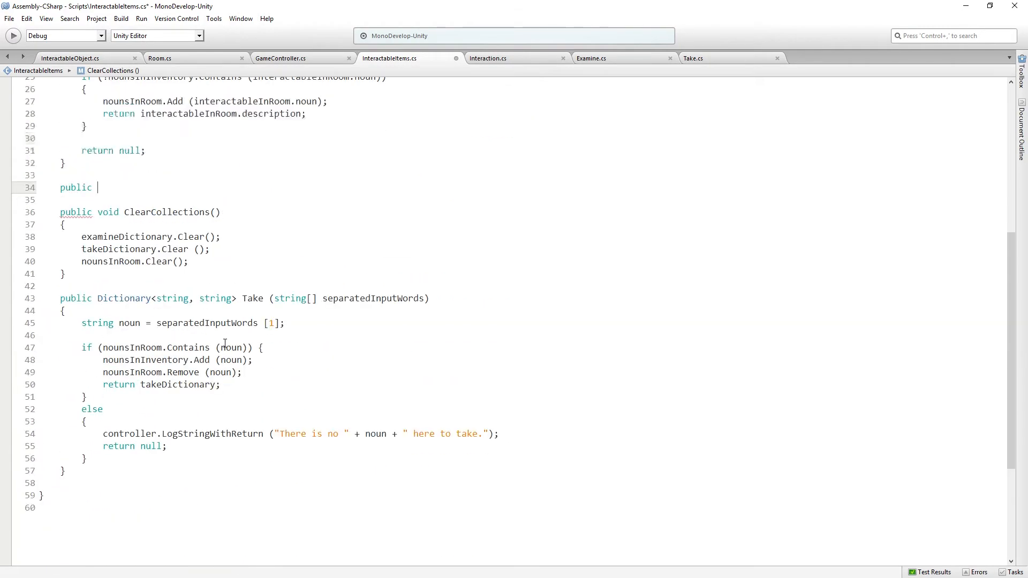
text(void Dis)
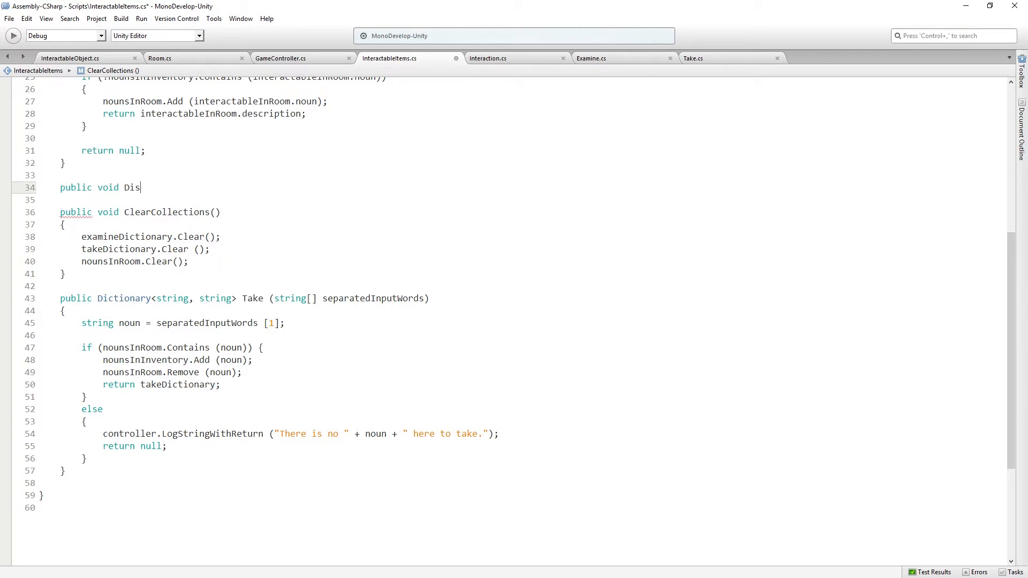
text(playInventory)
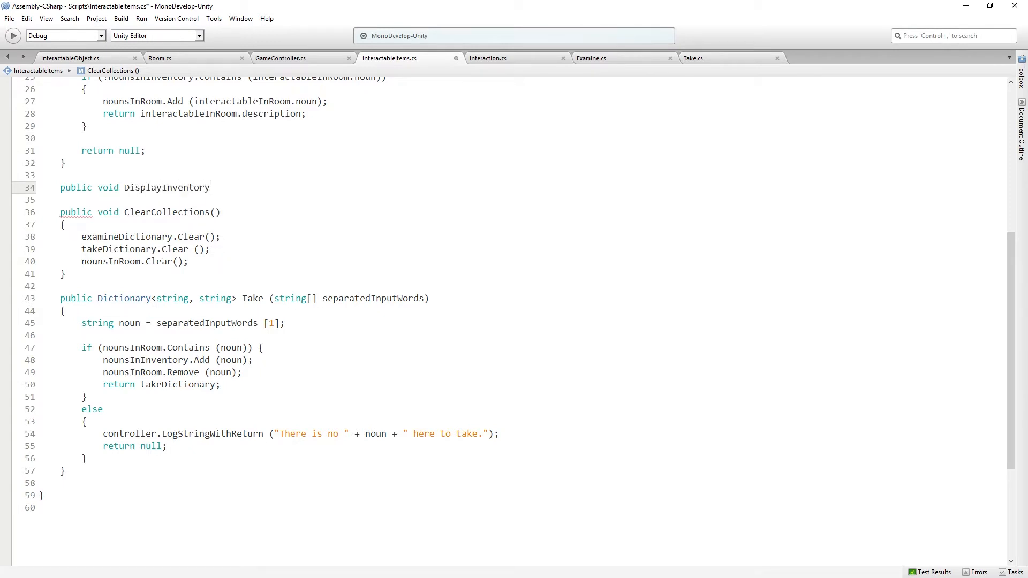
text(())
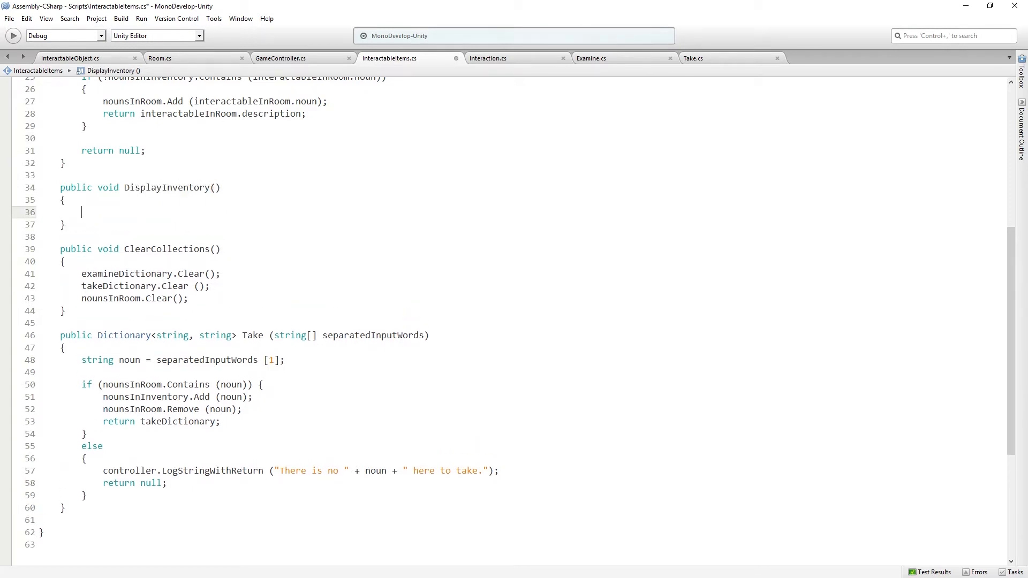
text(controller.)
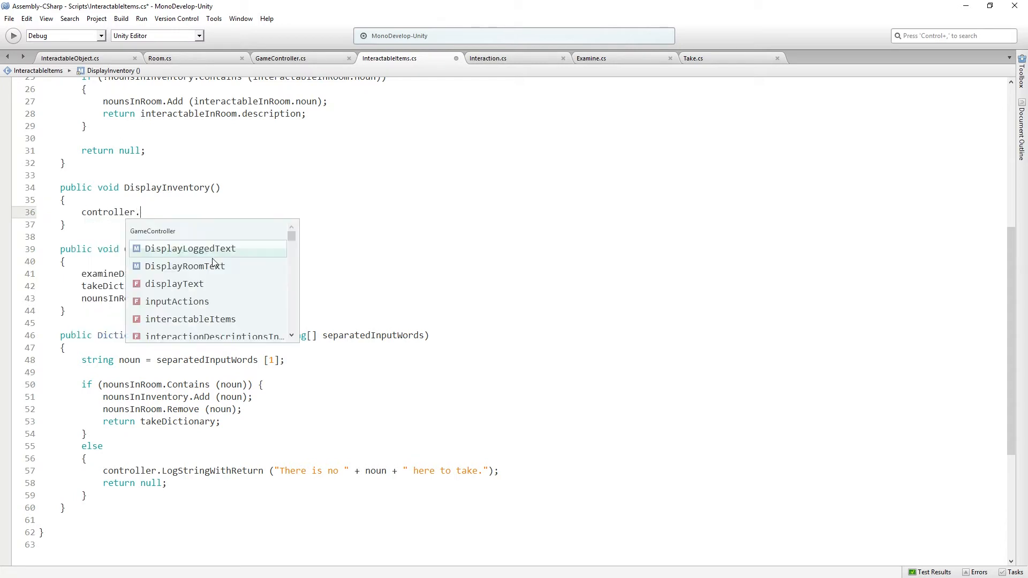
text(LogStringWithReturn()
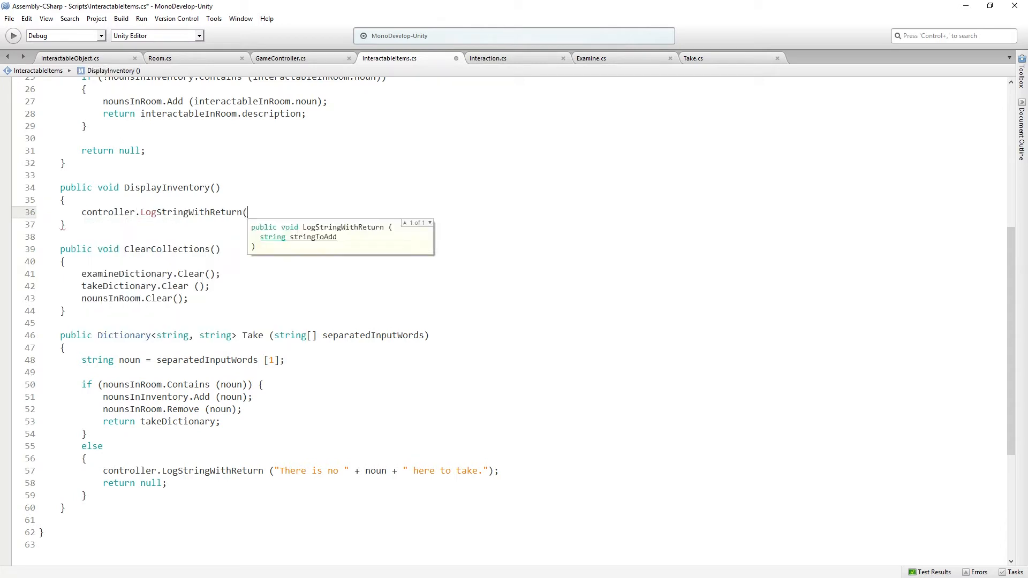
text("Y)
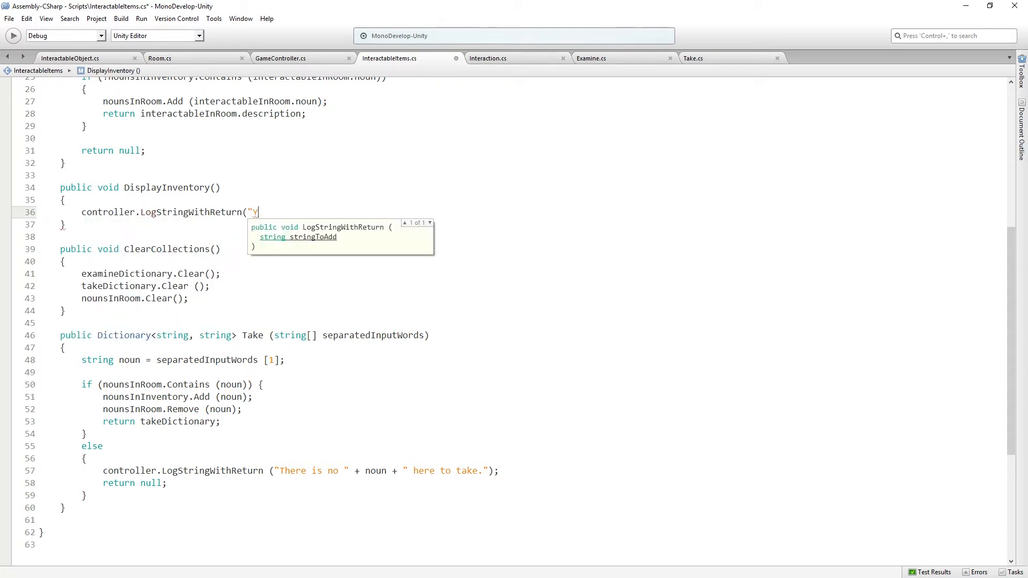
text(You look in your)
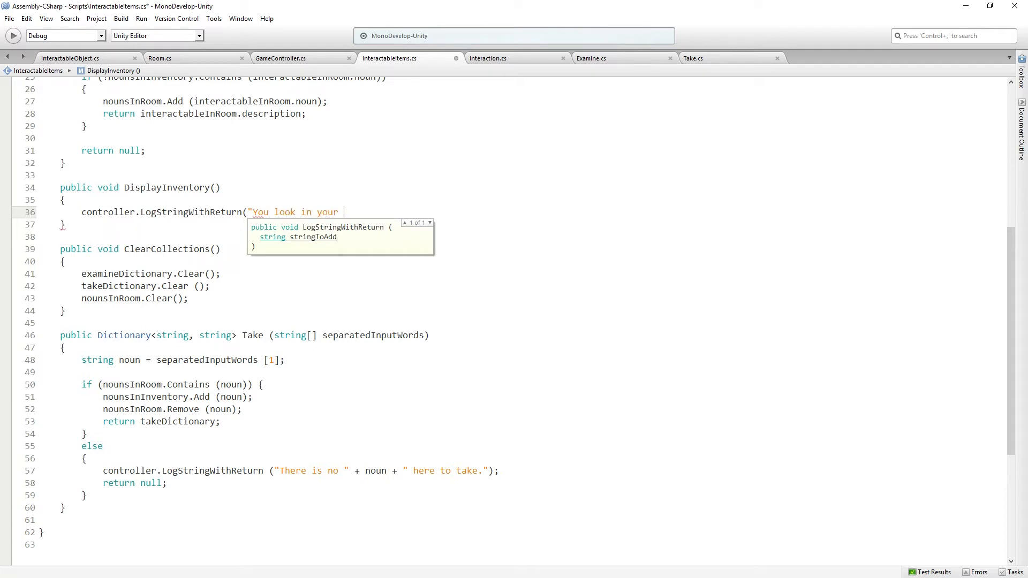
text(backpack, insi)
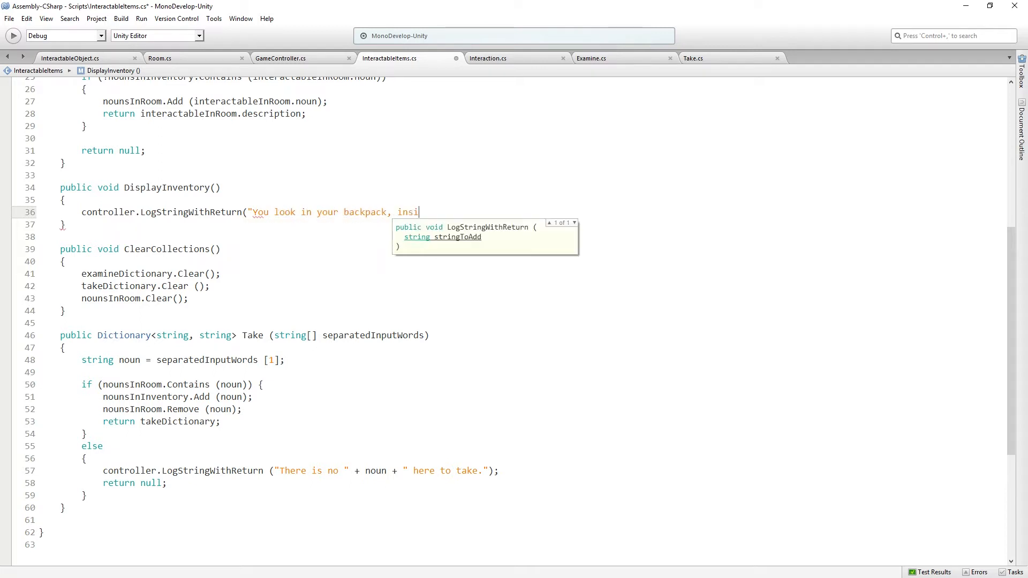
text(de you have: ");)
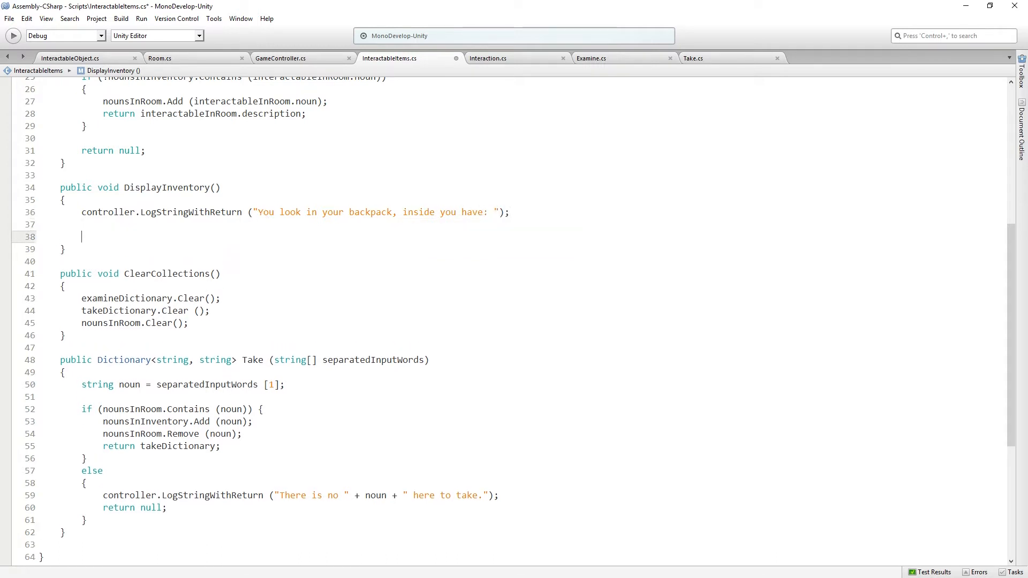
Step: Add a for loop logging each nounsInInventory[i], then return to Unity to recompile
text(for)
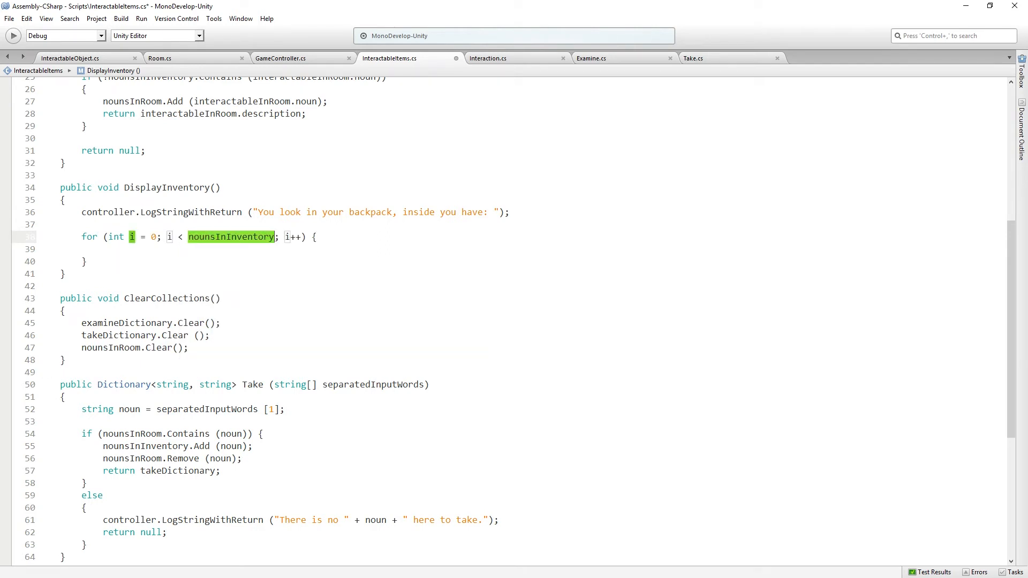
text(.Count)
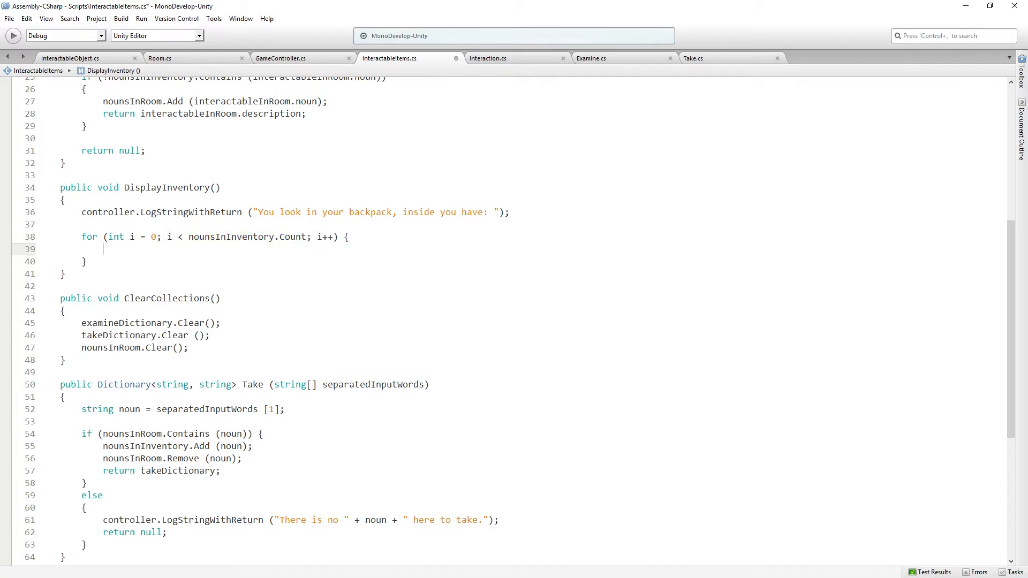
text(controller.L)
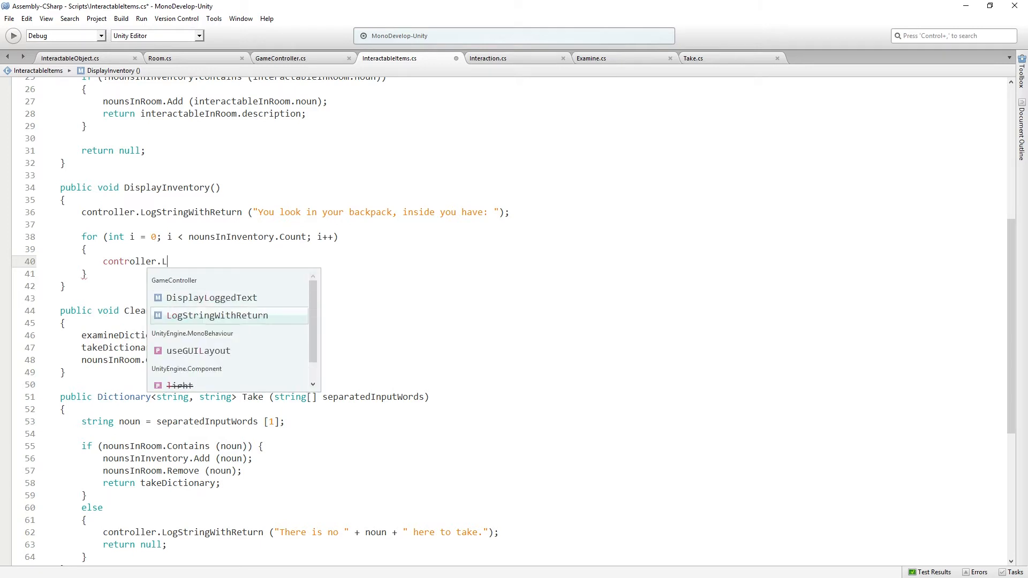
text(og)
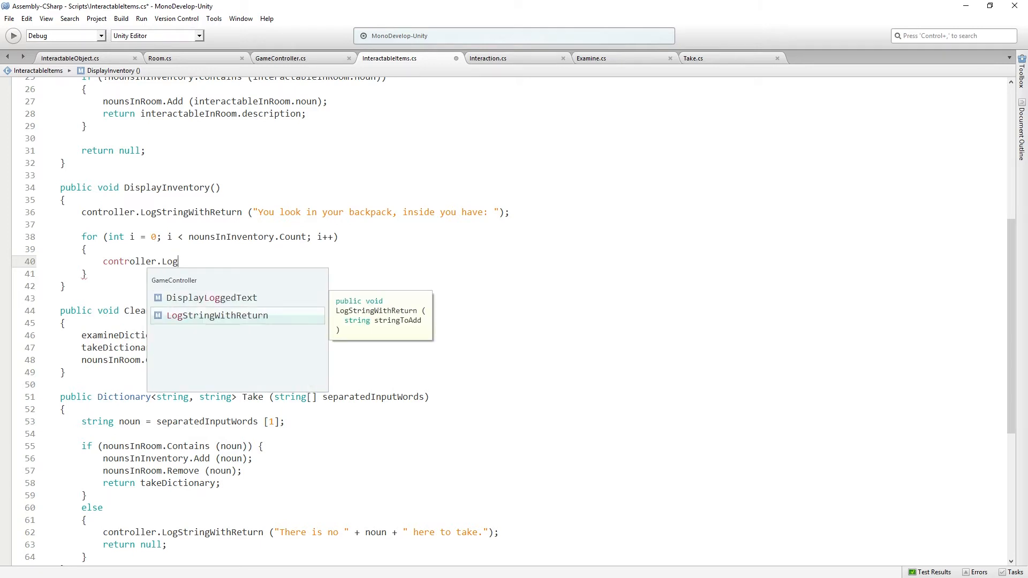
text(StringWithReturn(n)
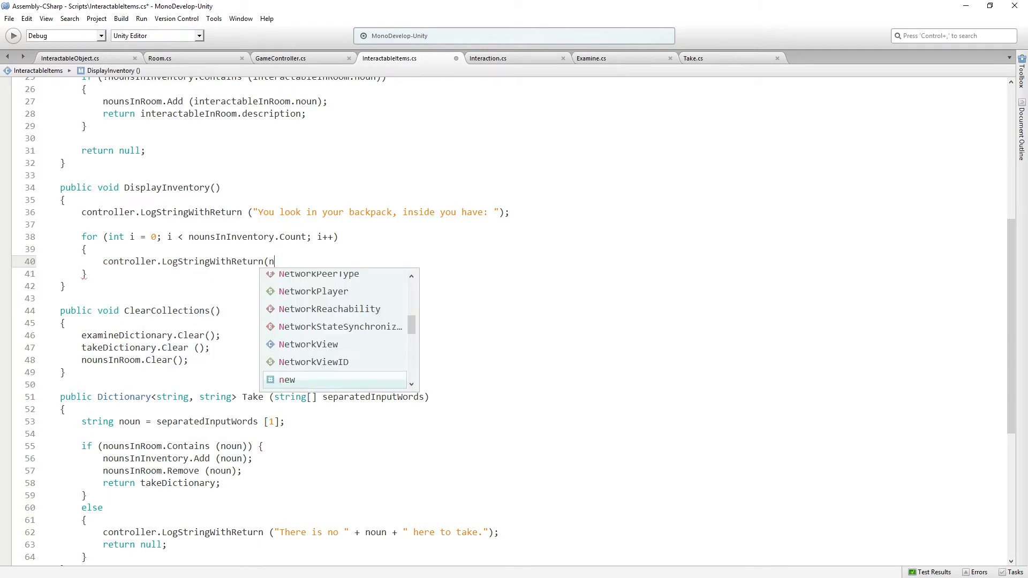
text(ounsInInventory)
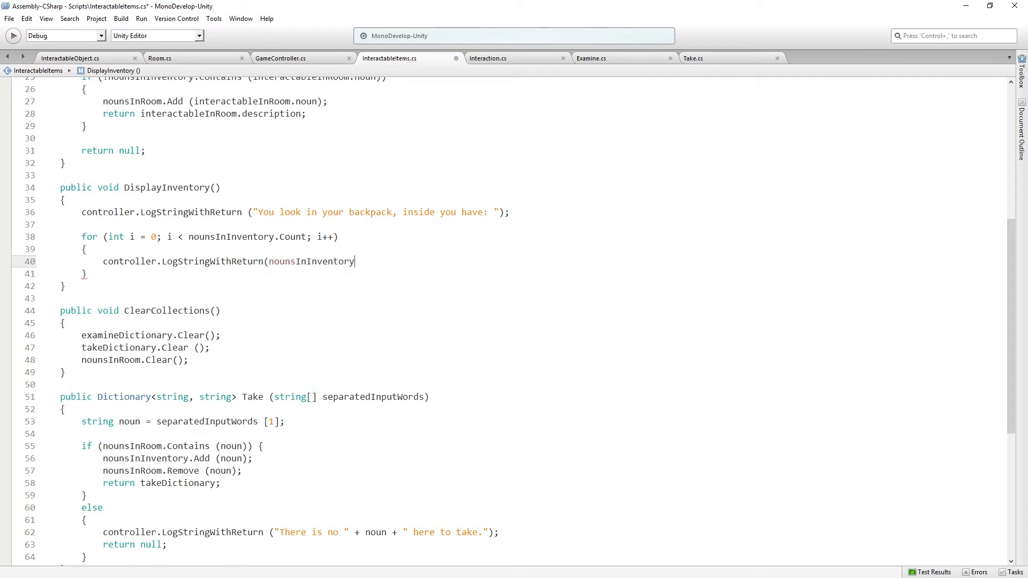
text([i]);)
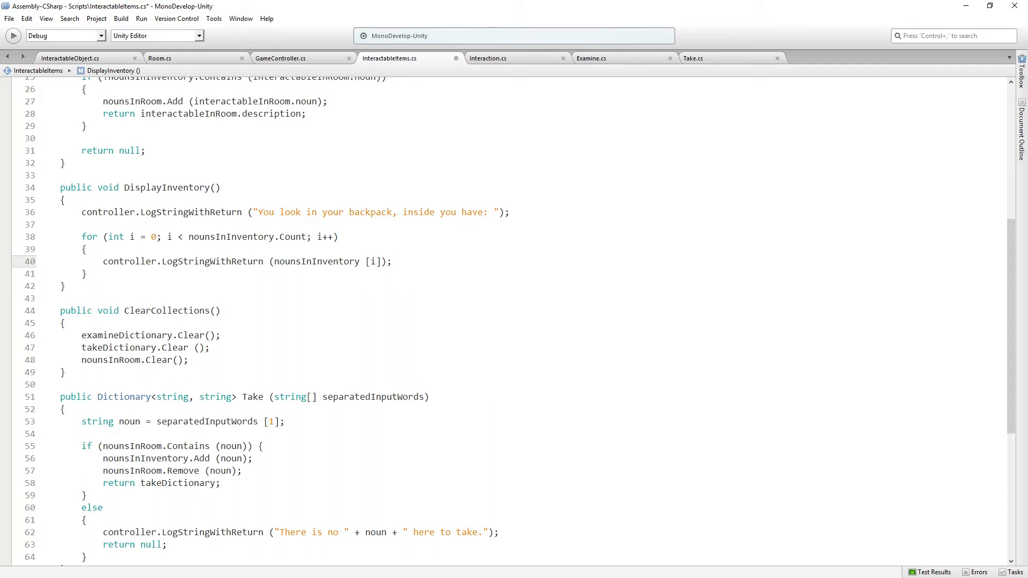
click(392, 261)
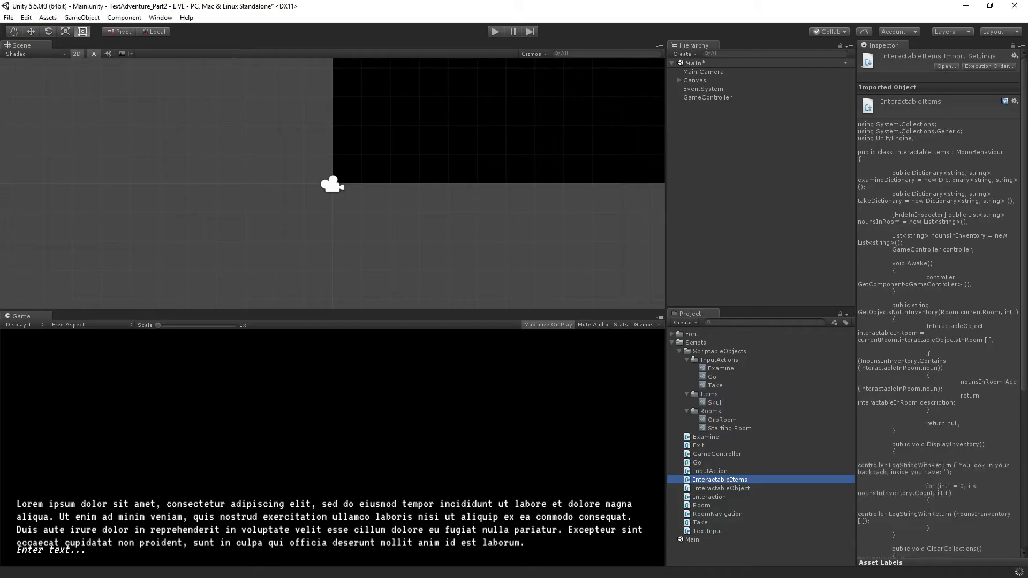
mouse_move(697, 349)
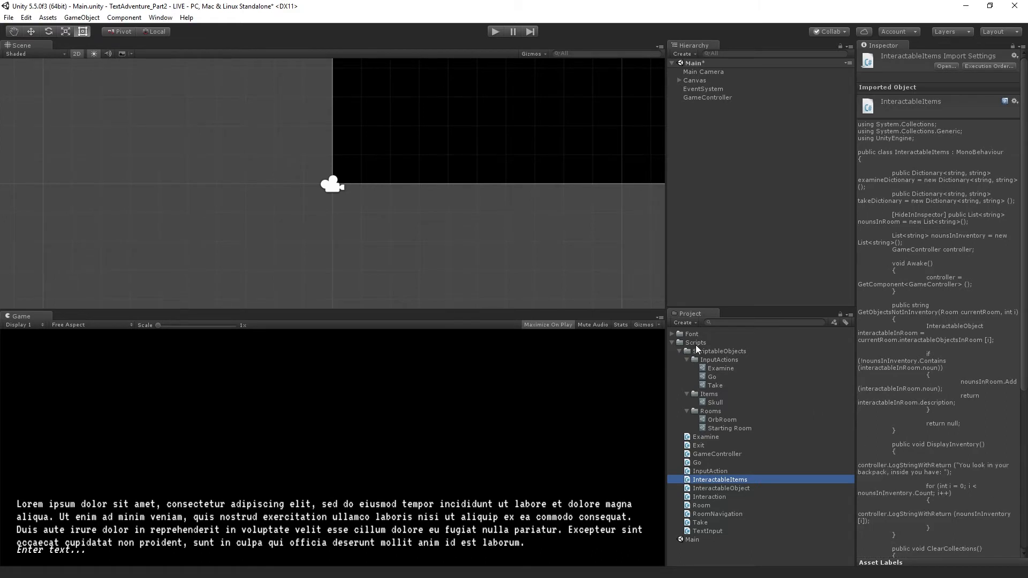
Step: Create a new Inventory script in the Scripts folder and open it in MonoDevelop
right_click(695, 343)
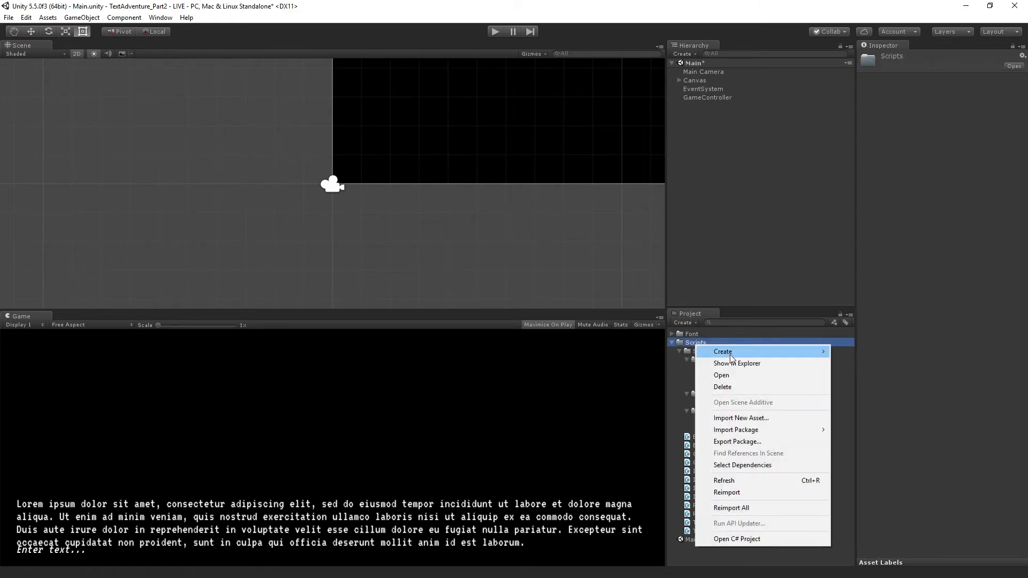
click(723, 352)
text(Inv)
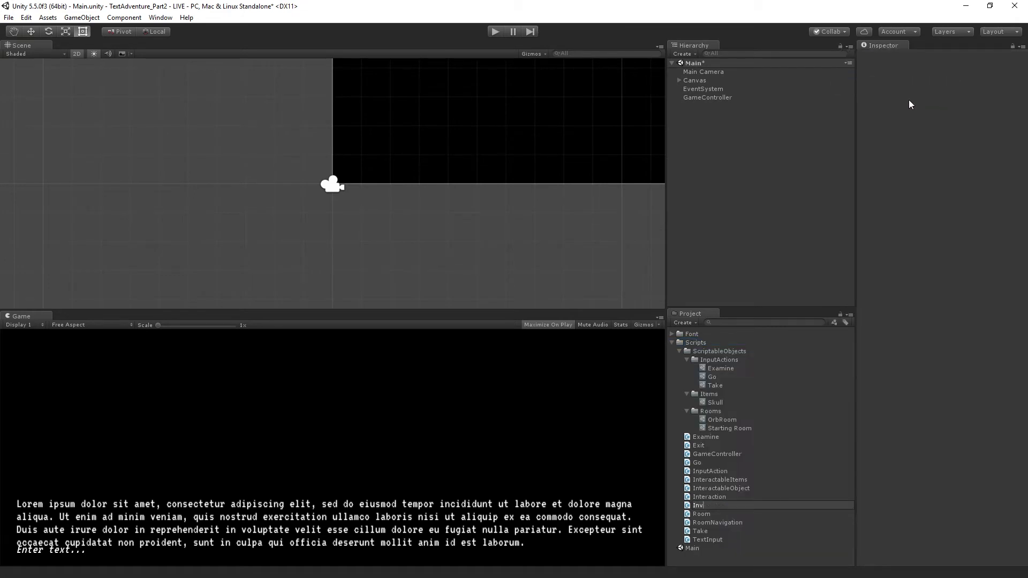
click(707, 504)
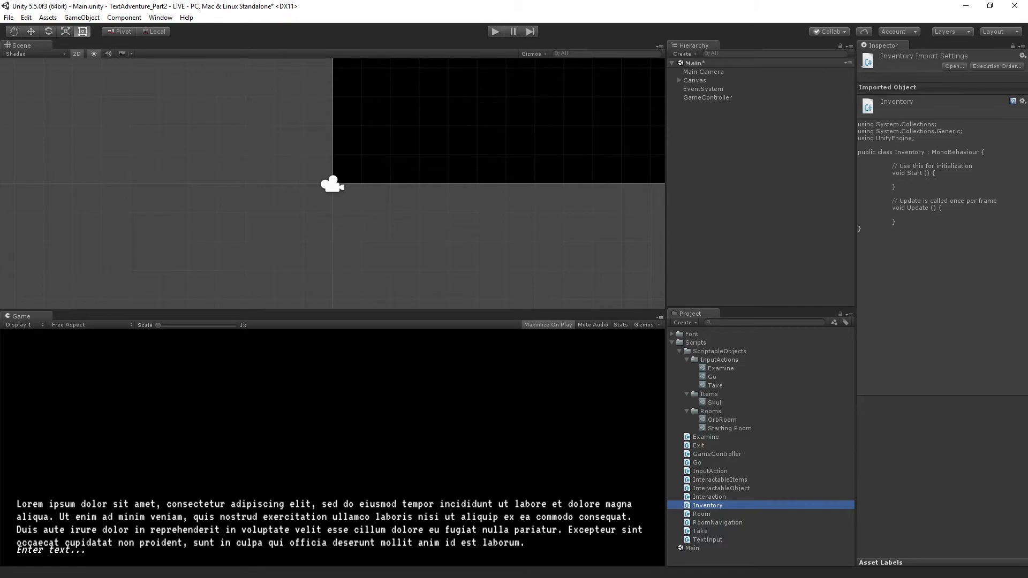
double_click(707, 505)
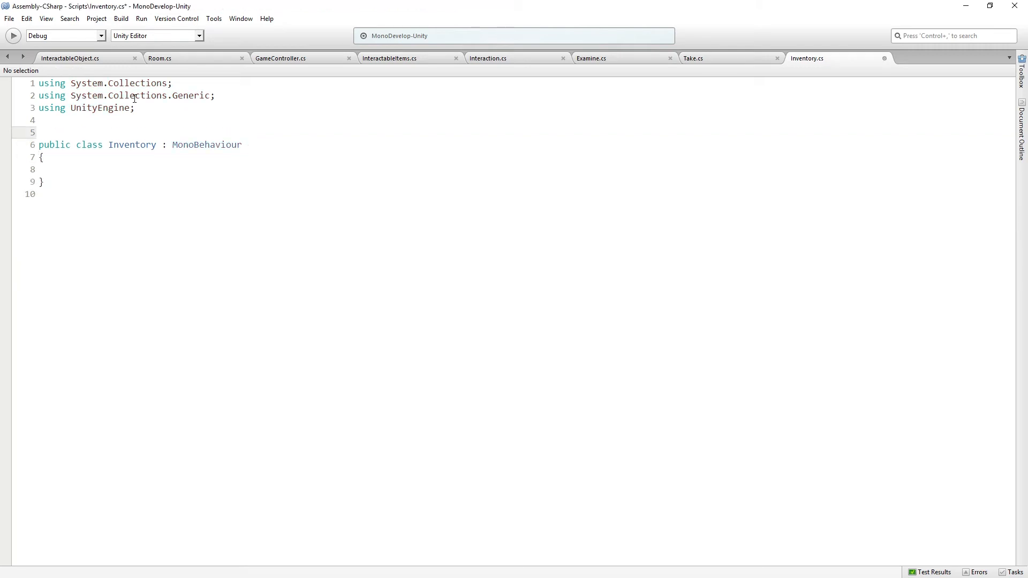
Step: Make Inventory inherit InputAction with a CreateAssetMenu attribute under InputActions/Inventory
double_click(206, 144)
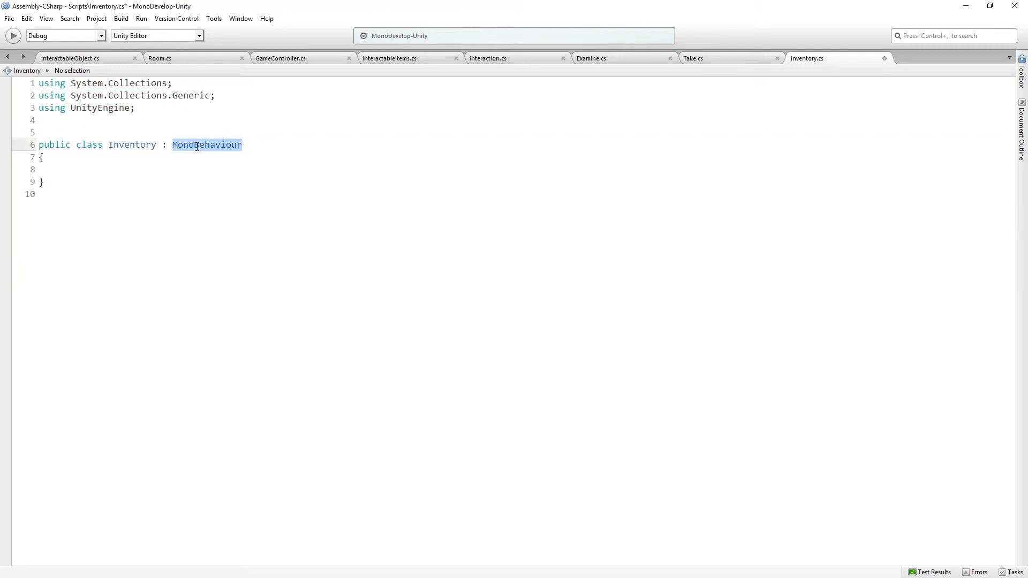
text(InputAction)
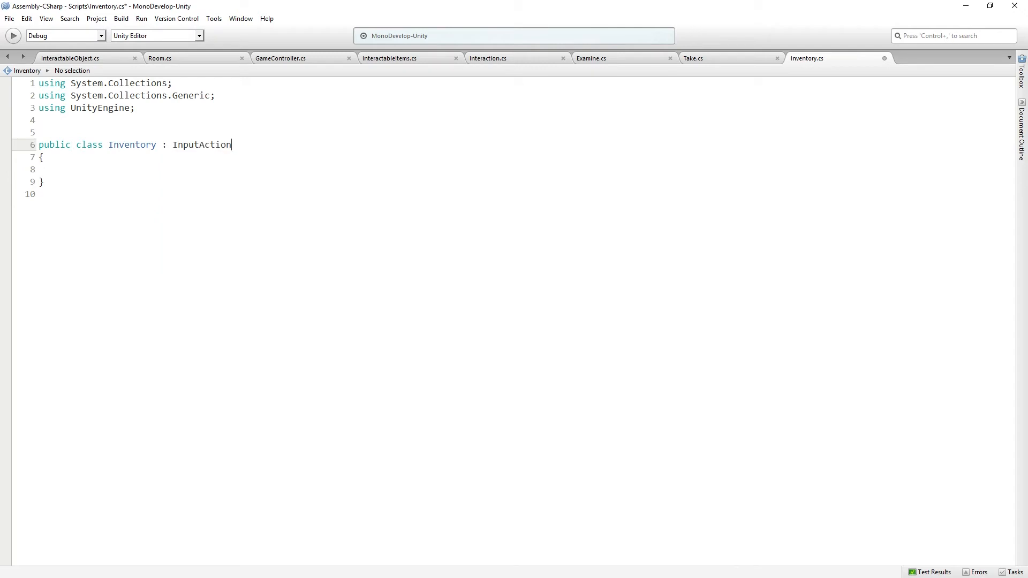
text([C)
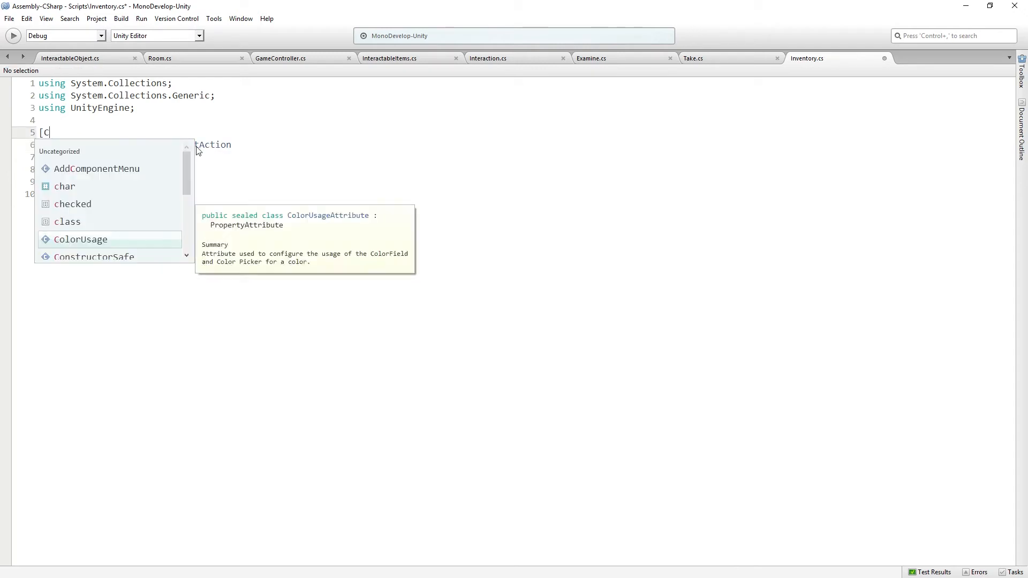
text(reateAssetMenu(menuName = "TextAdventure/InputActi)
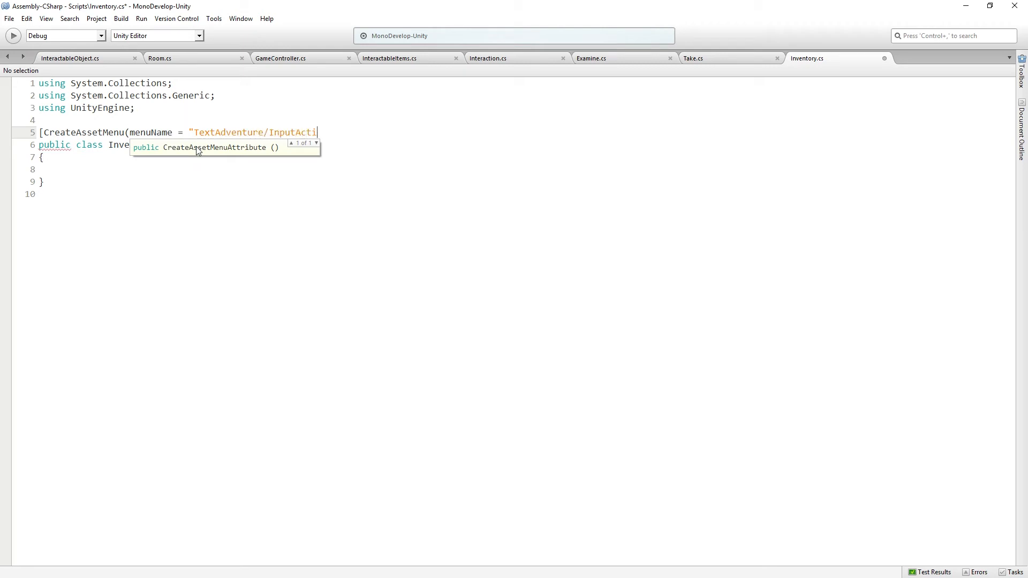
text(ons/Inventory")
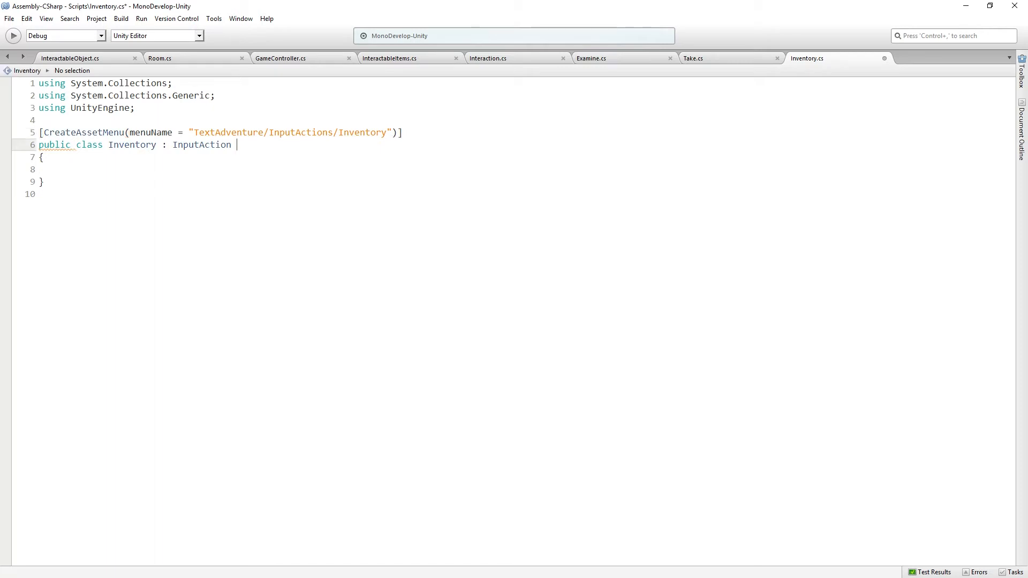
Step: Override RespondToInput to call controller.interactableItems.DisplayInventory() and save the script
text(pub)
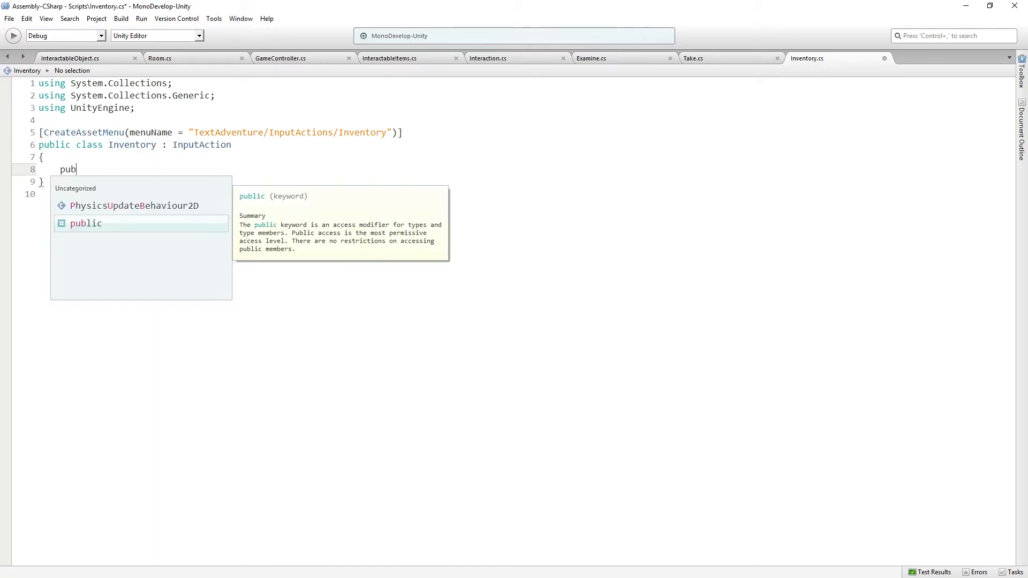
text(lic over)
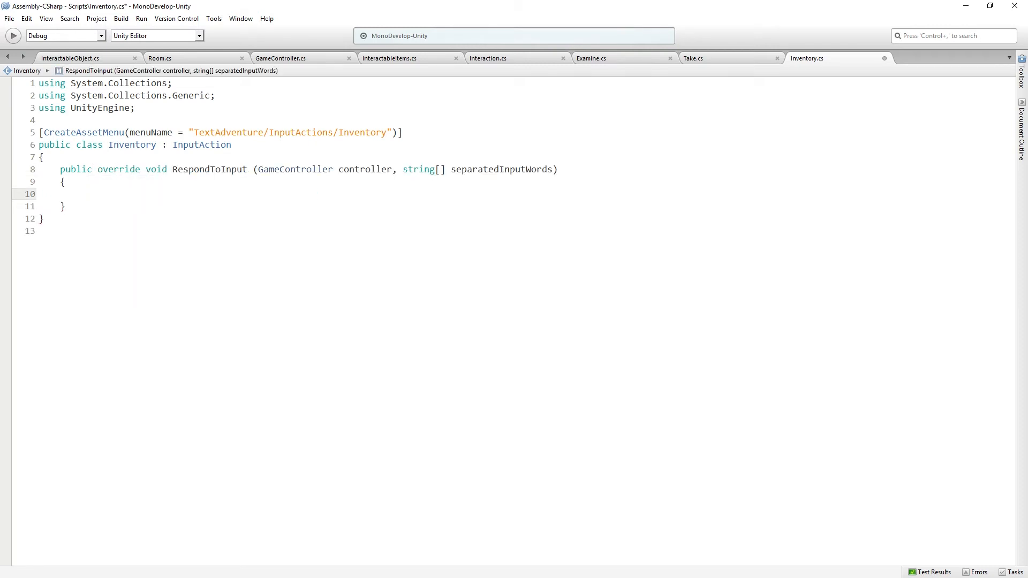
text(controller.interactableItems)
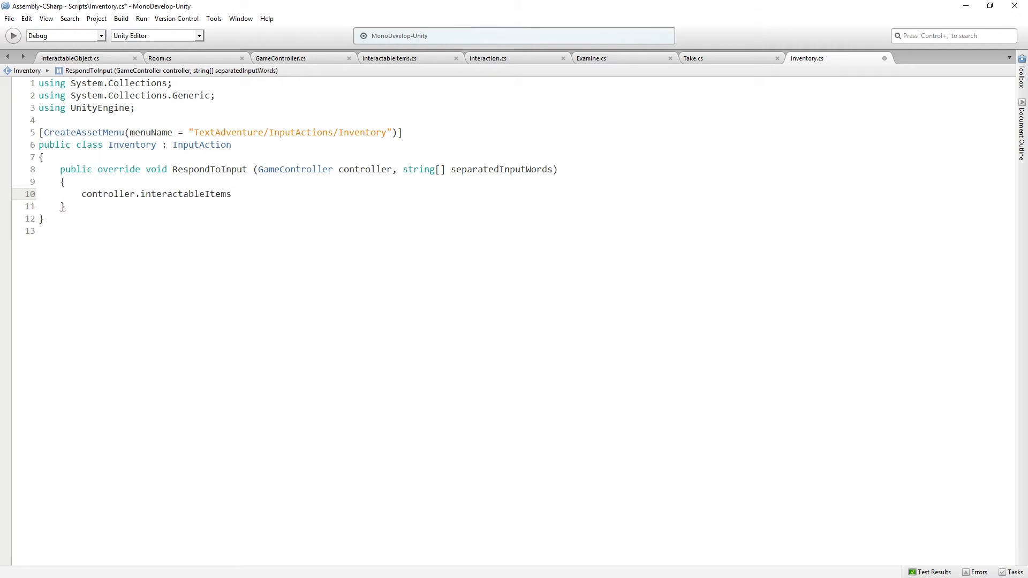
text(.DisplayInventory();)
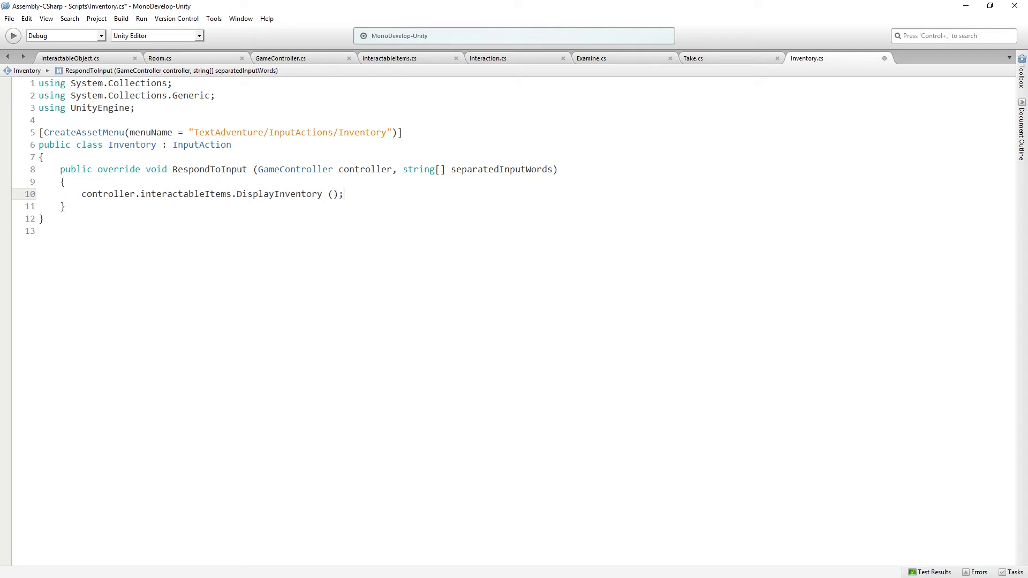
key(ctrl+s)
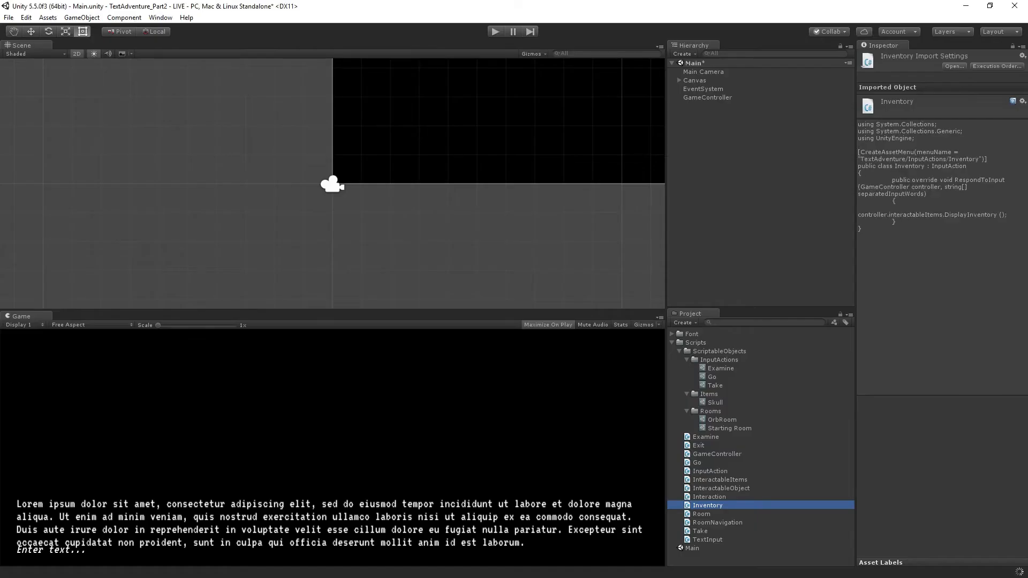
Step: Create an Inventory input action asset in InputActions with key word 'inventory'
click(719, 360)
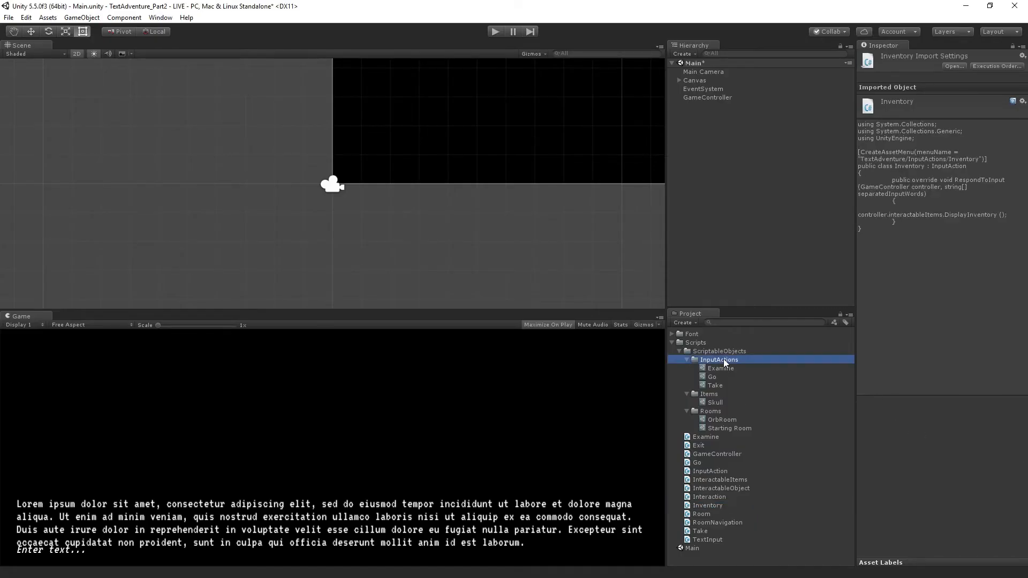
right_click(719, 360)
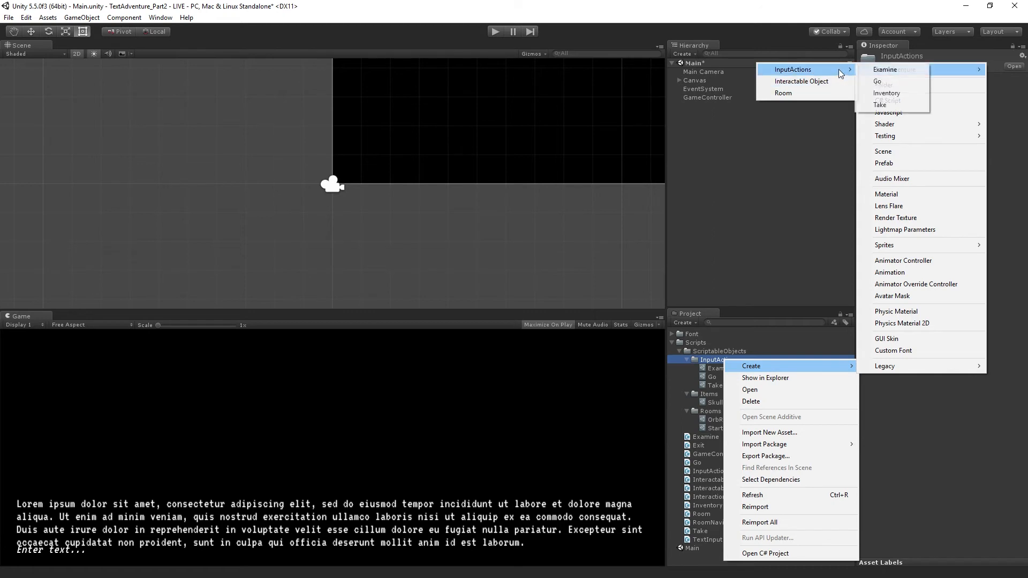
click(885, 93)
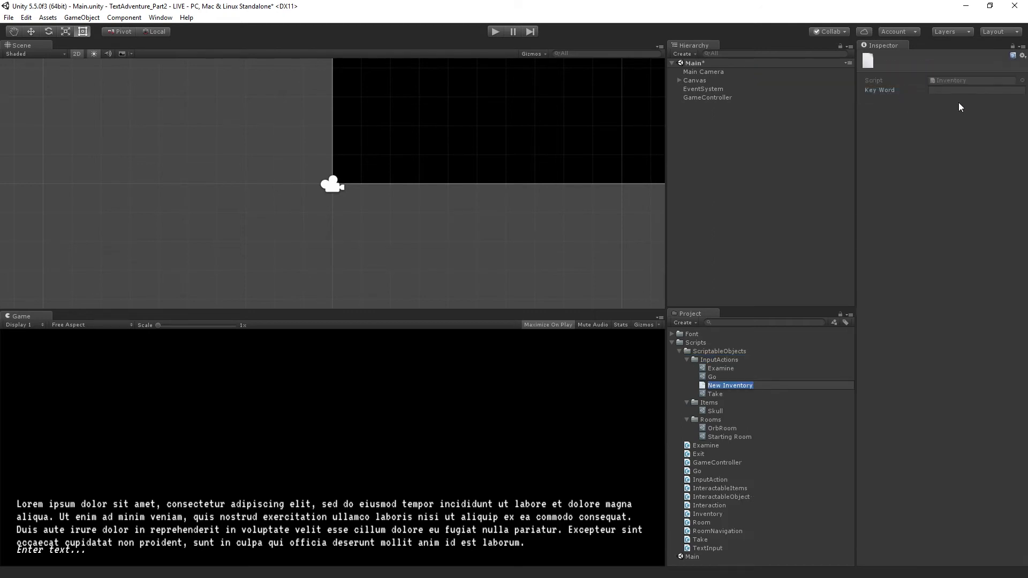
text(Inventory)
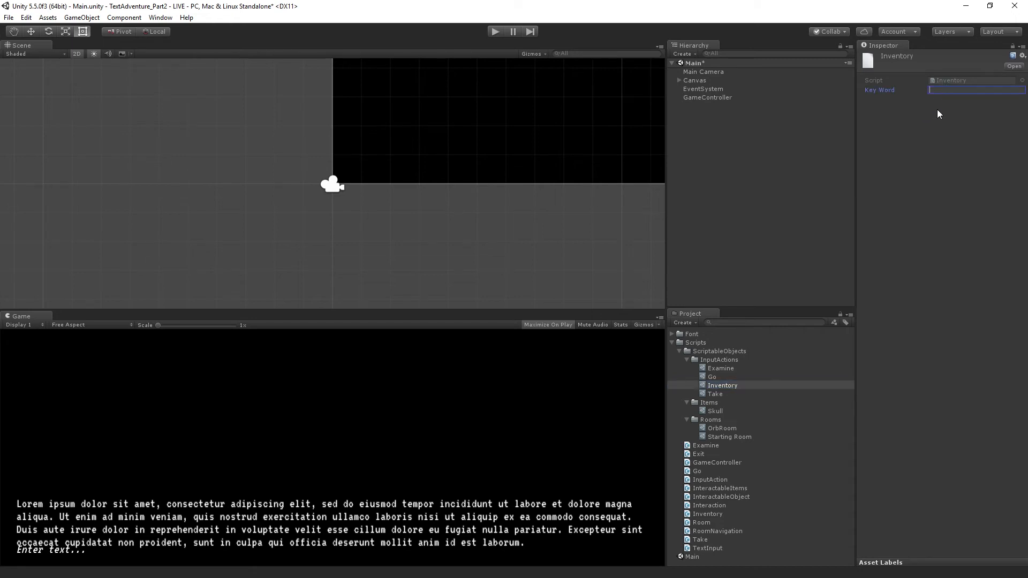
text(inventory)
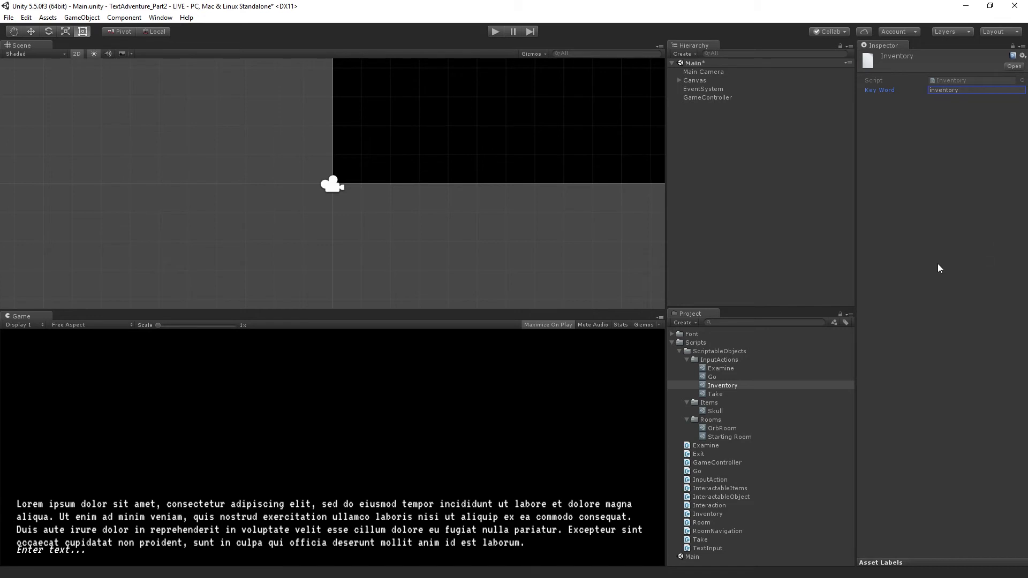
click(928, 266)
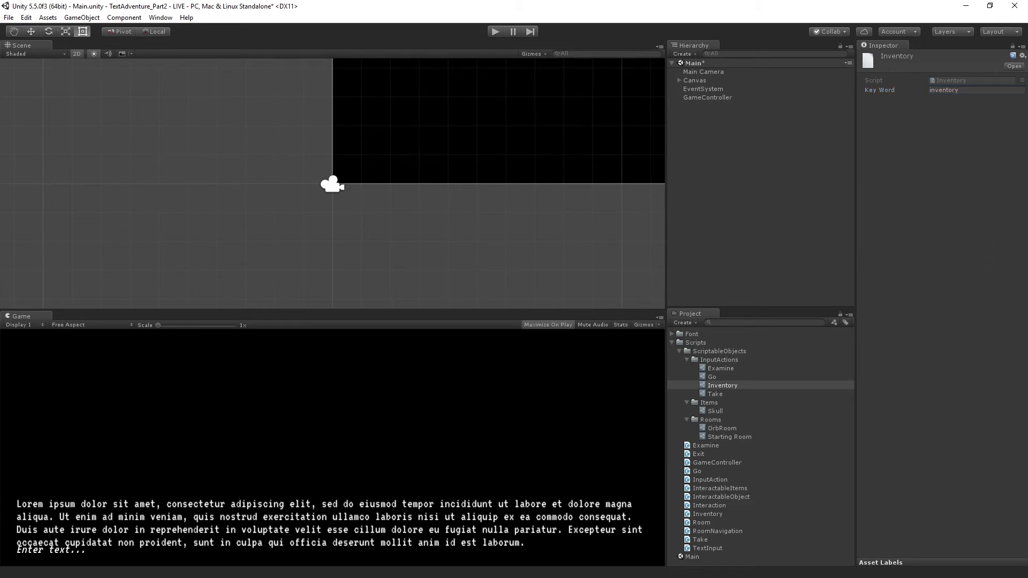
Step: Add the Inventory action to GameController's Input Actions and enter Play mode
click(707, 97)
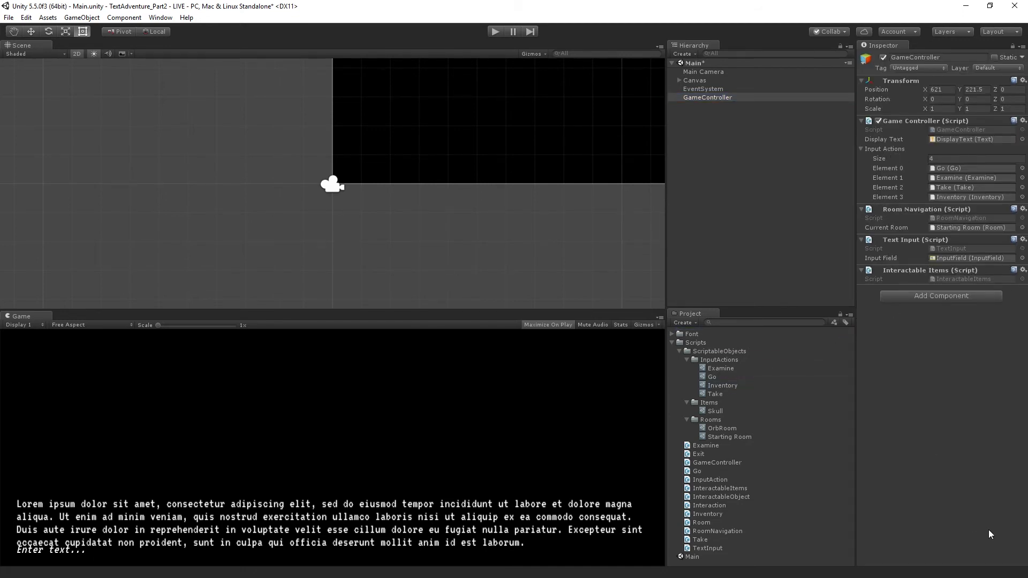
click(494, 31)
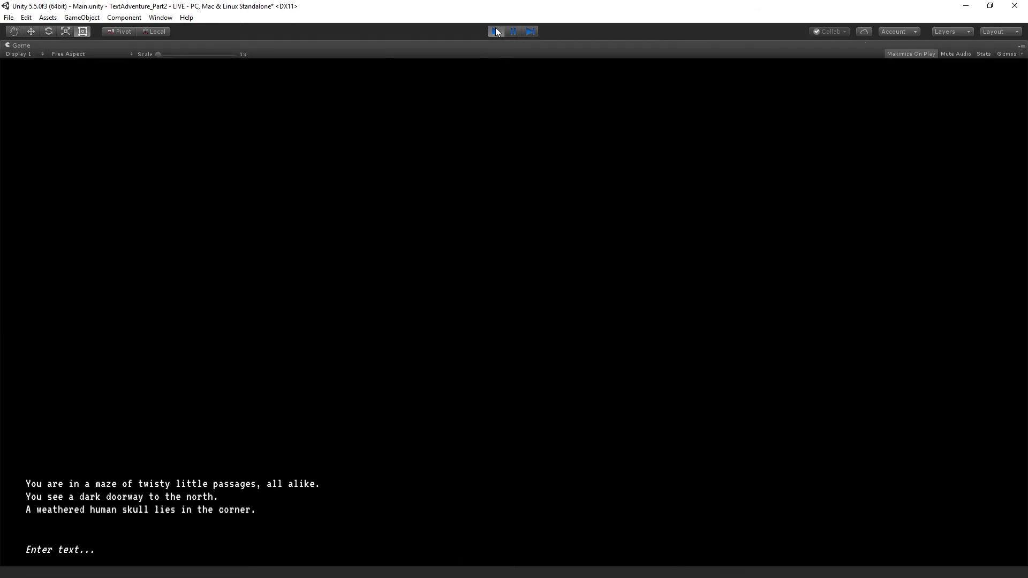
Step: Enter 'take skull' and 'inventory' to confirm skull is listed, then stop Play mode
text(take s)
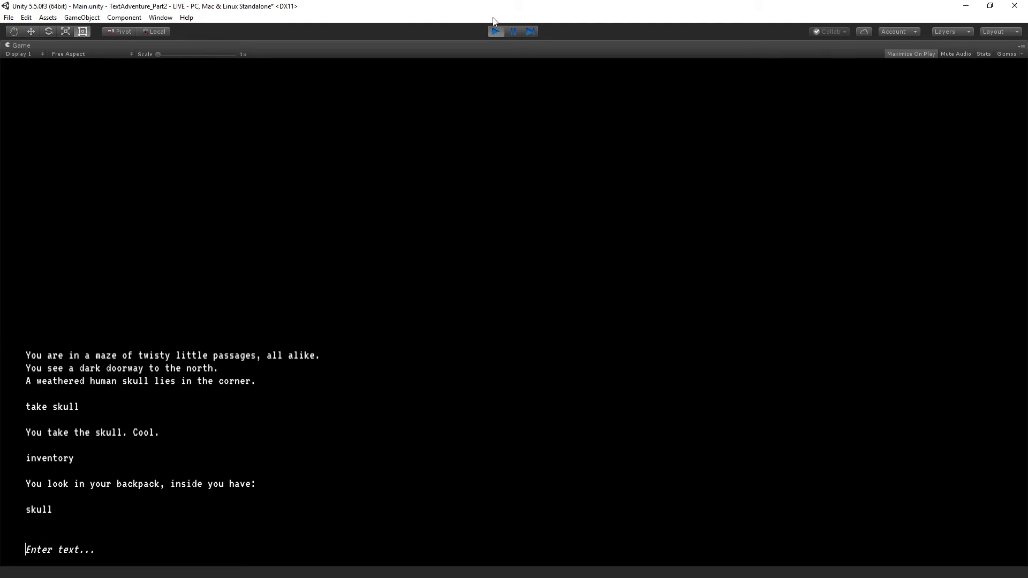
mouse_move(534, 50)
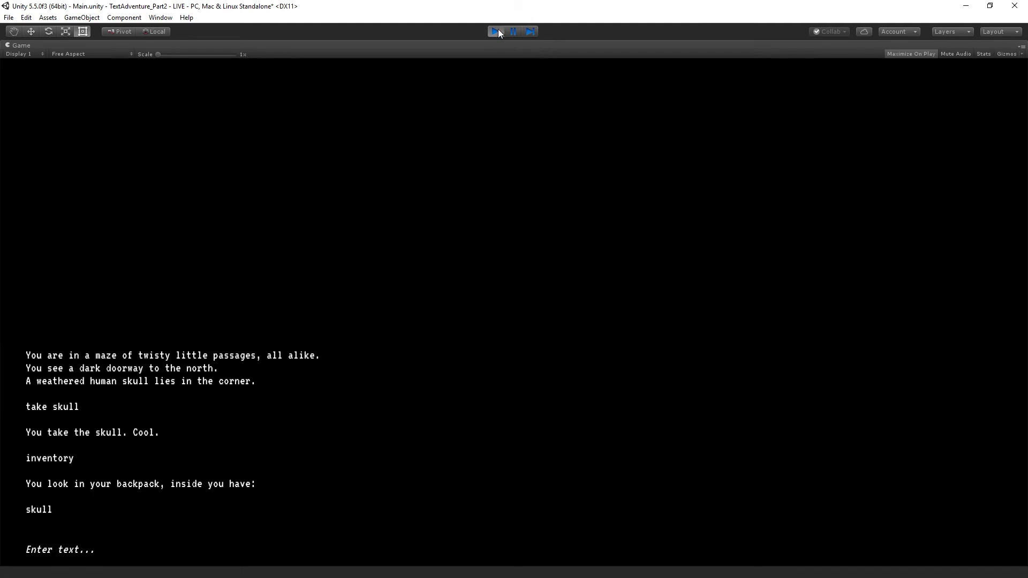
click(59, 550)
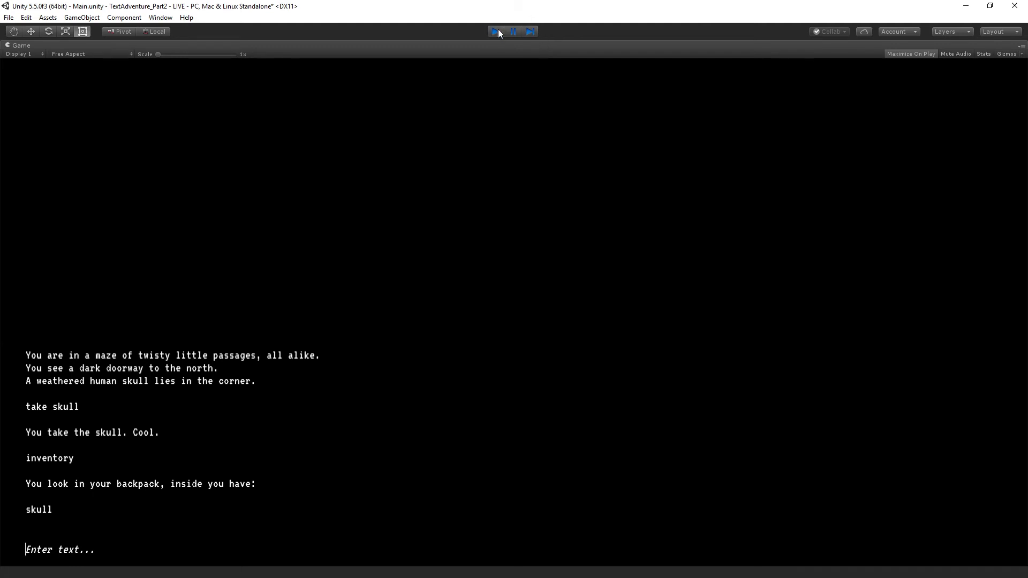
click(494, 31)
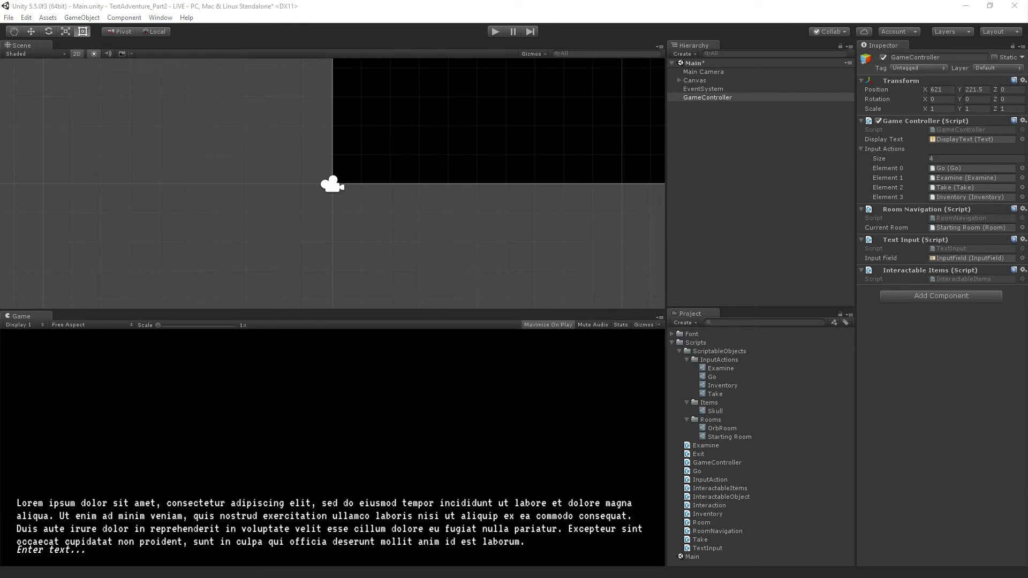